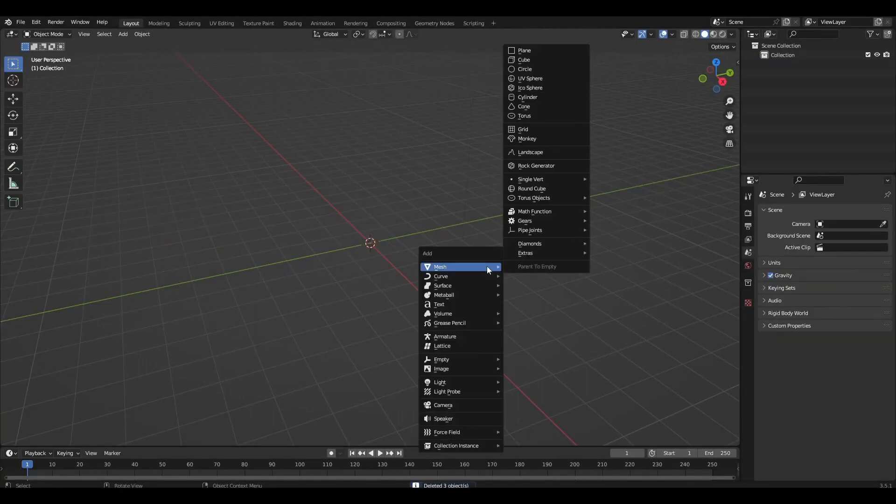
Step: Add a UV sphere and reduce it with an Un-Subdivide Decimate modifier to 240 faces
click(530, 78)
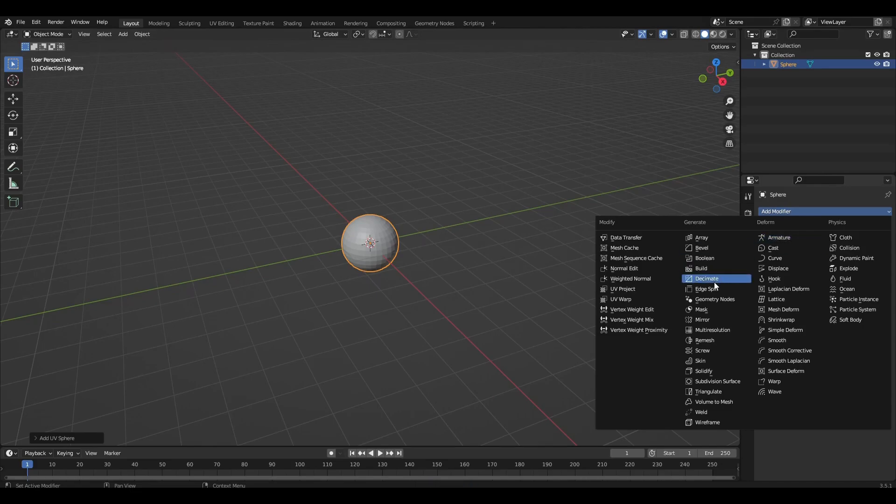
click(706, 278)
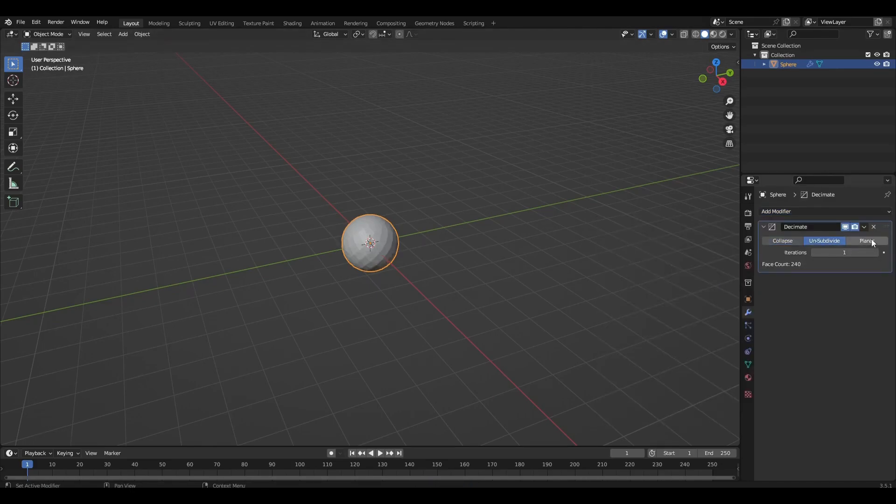
key(Tab)
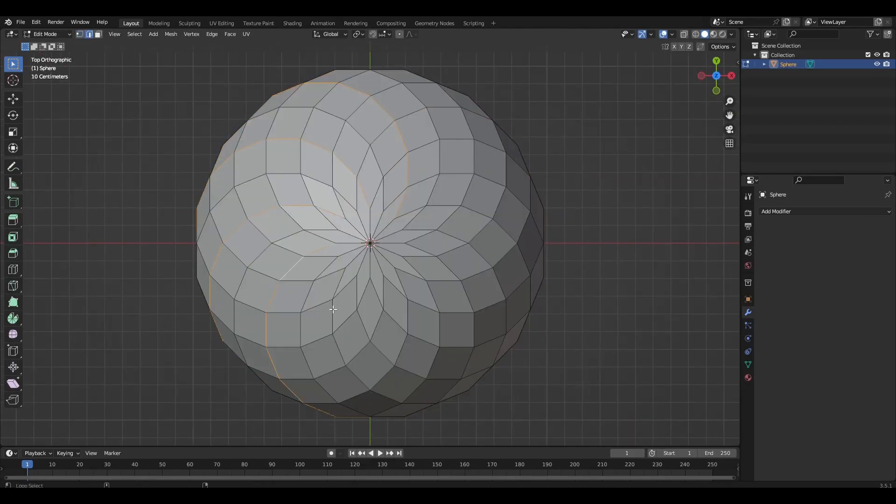
Step: Scale down the selected alternating edge loops to form swirled ridges
key(s)
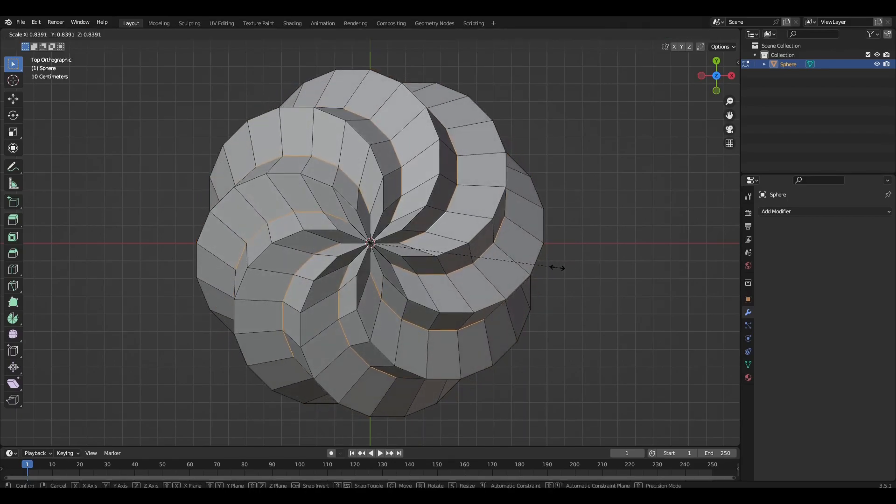
click(369, 246)
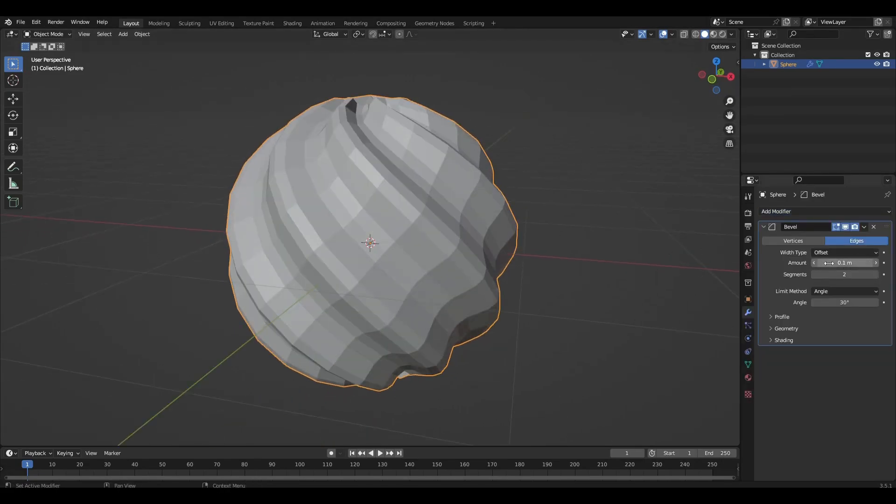
Step: Set the bevel width to 0.02 m and apply the Bevel modifier
drag(846, 262, 814, 262)
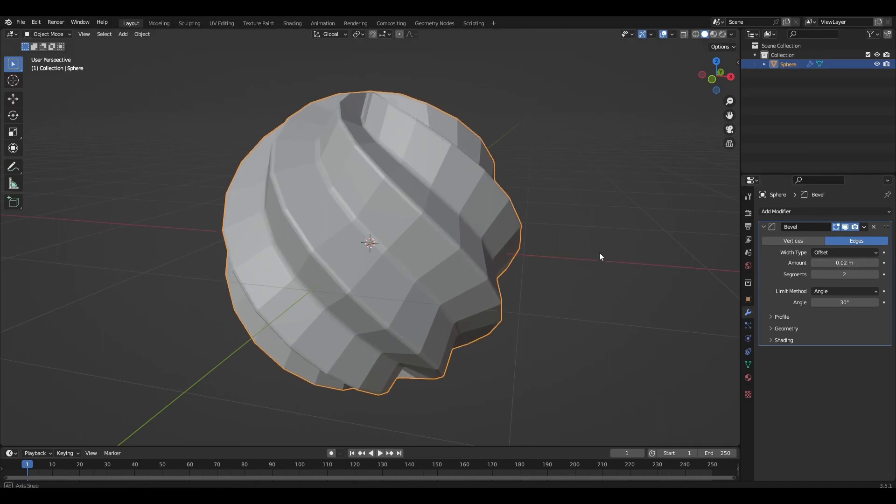
click(142, 34)
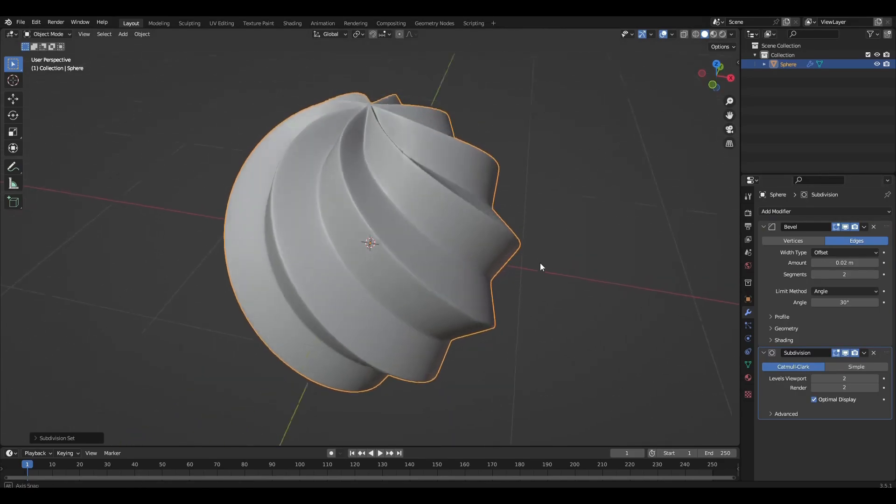
click(865, 227)
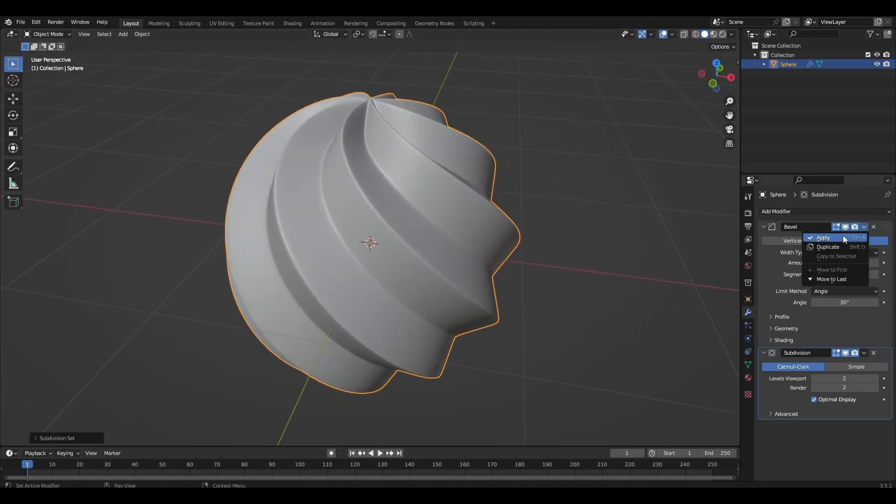
click(822, 237)
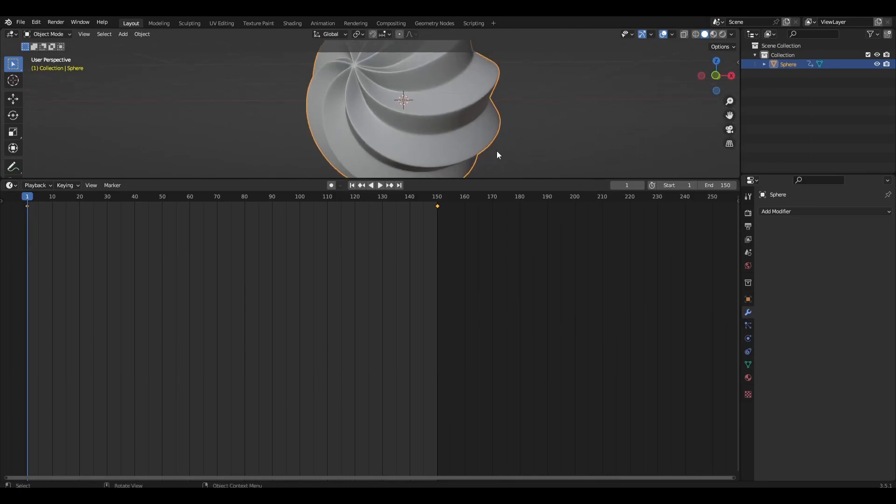
Step: Switch the render engine to Cycles in the render settings
click(851, 211)
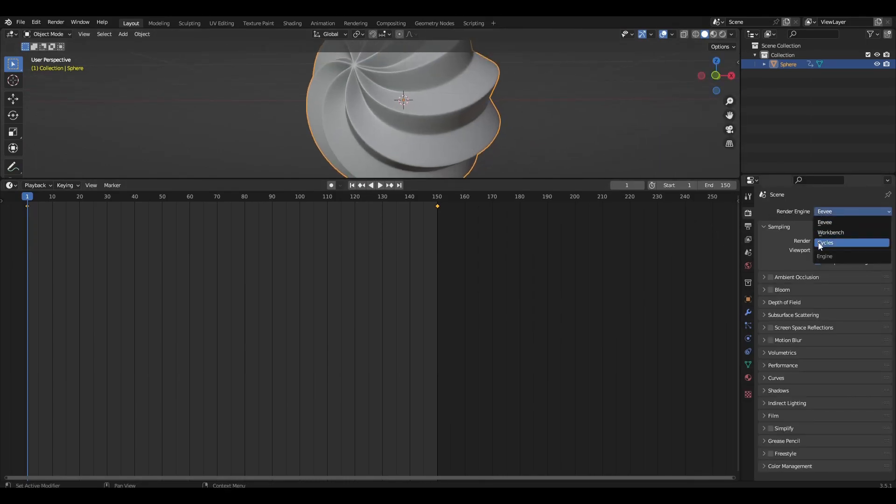
click(825, 242)
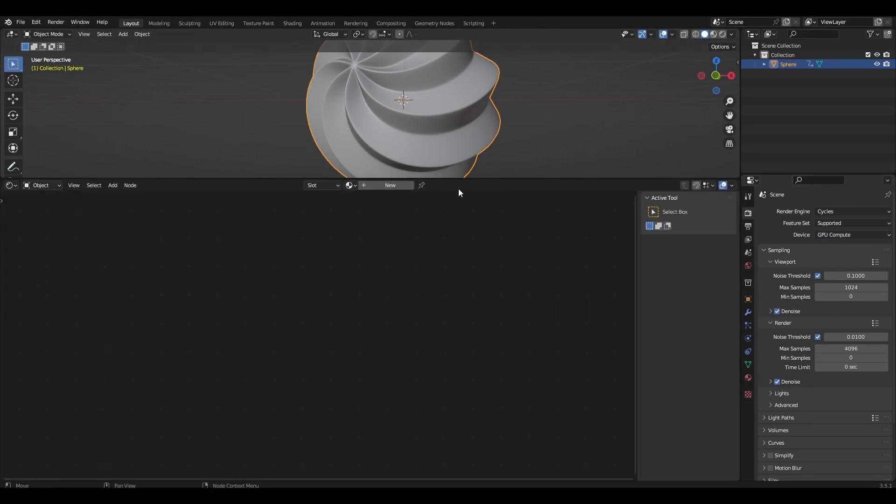
Step: Turn on rendered viewport shading and edit the World shader nodes with space.jpg
click(711, 34)
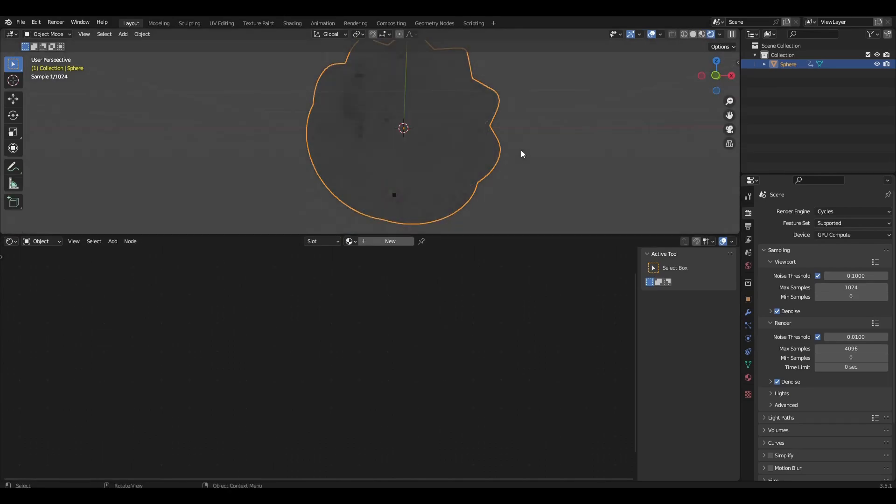
click(41, 241)
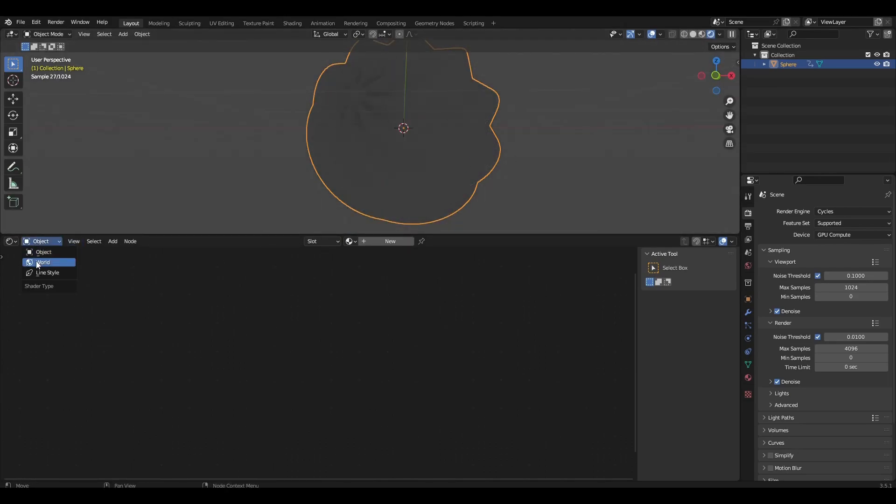
click(43, 262)
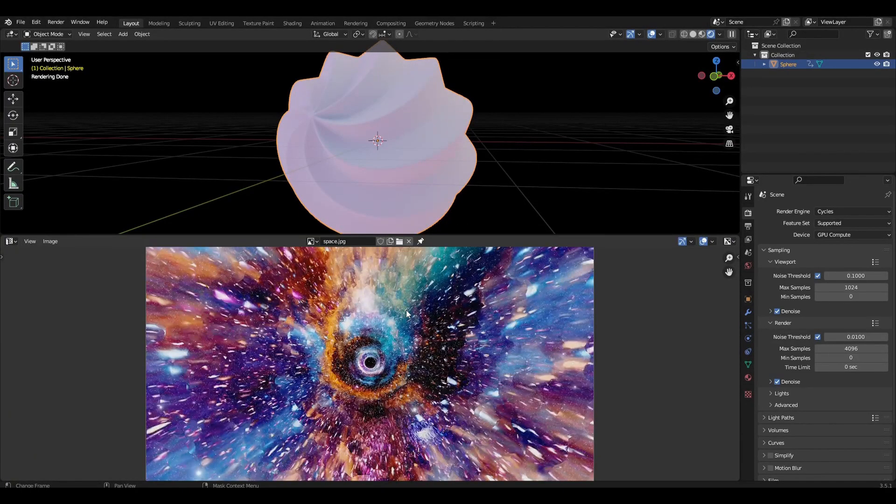
click(10, 241)
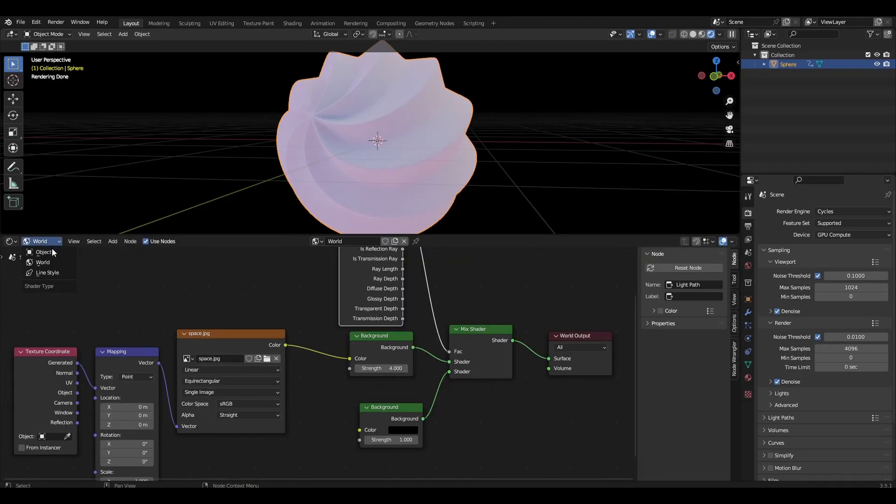
Step: Return to the sphere's Material.001 nodes and lower its roughness to 0.1
click(44, 252)
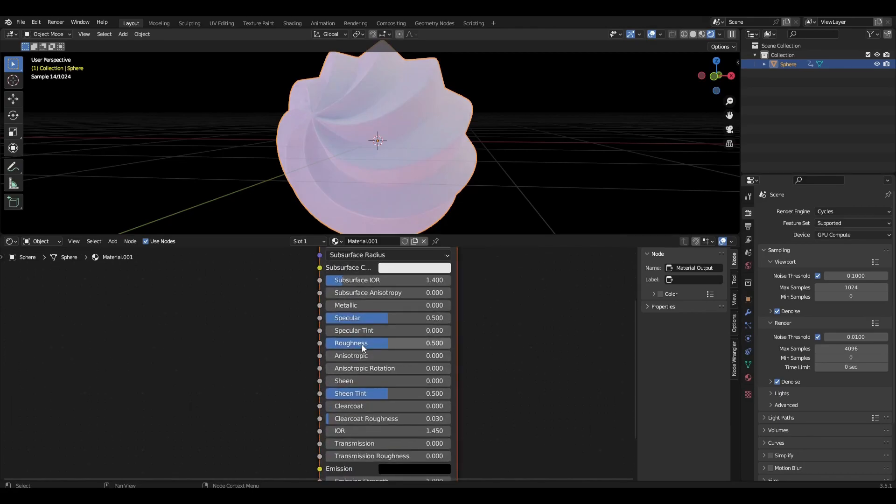
drag(389, 343, 354, 343)
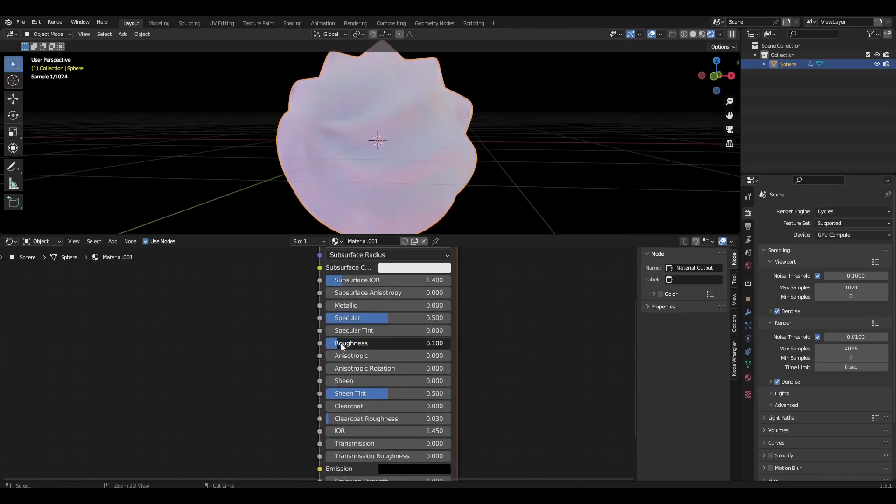